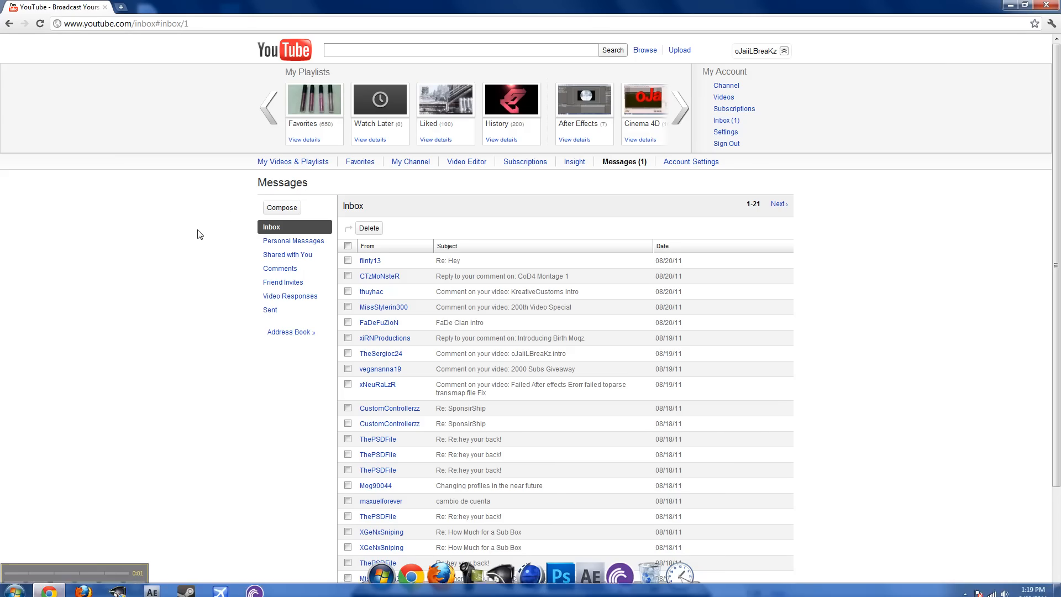
mouse_move(725, 85)
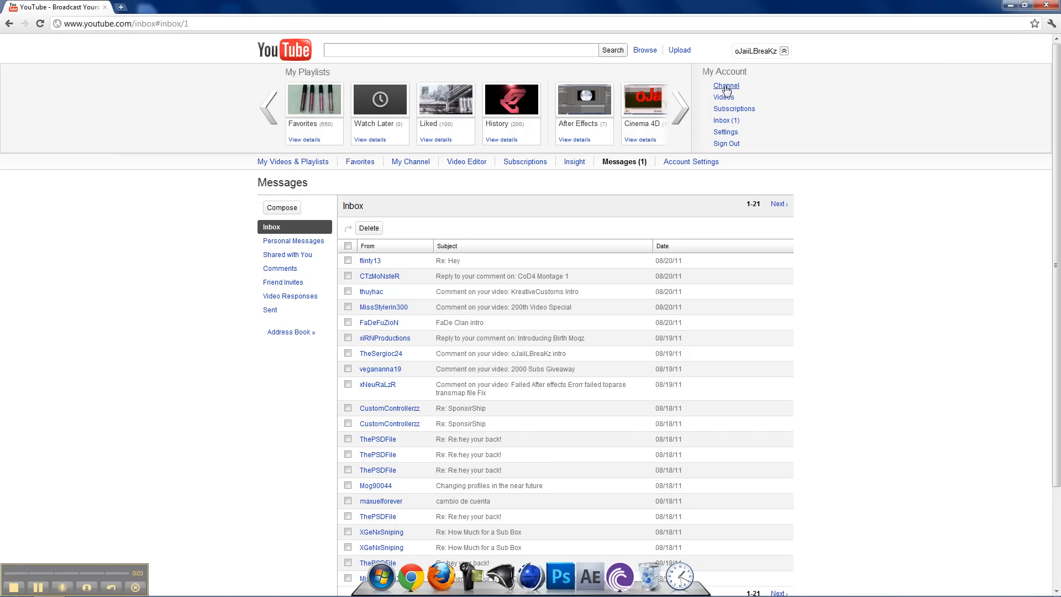
- Go to your own YouTube channel page from My Account so the editing options appear
left_click(726, 85)
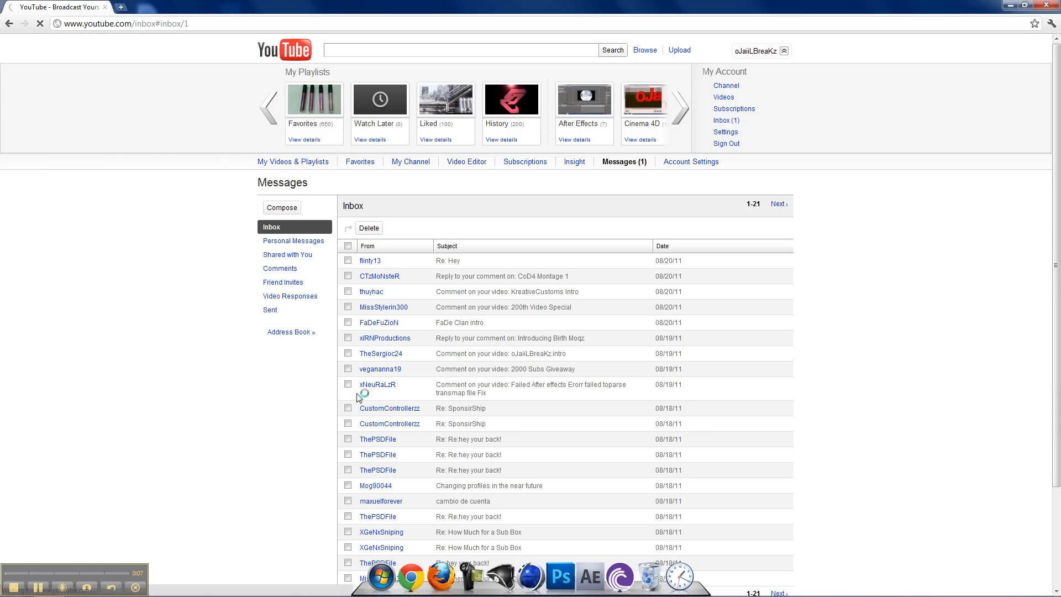
mouse_move(182, 12)
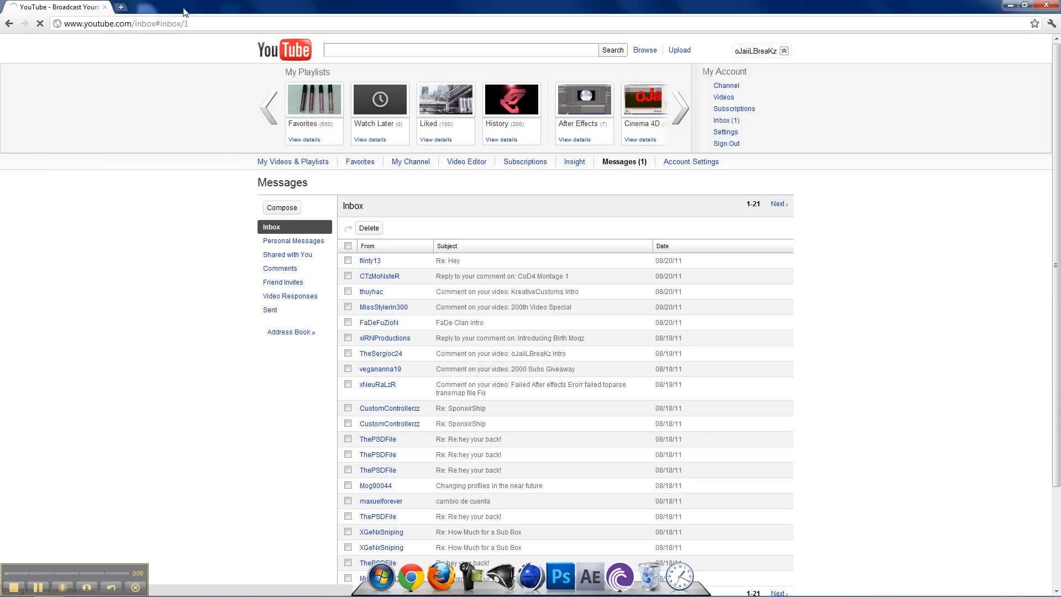
mouse_move(99, 216)
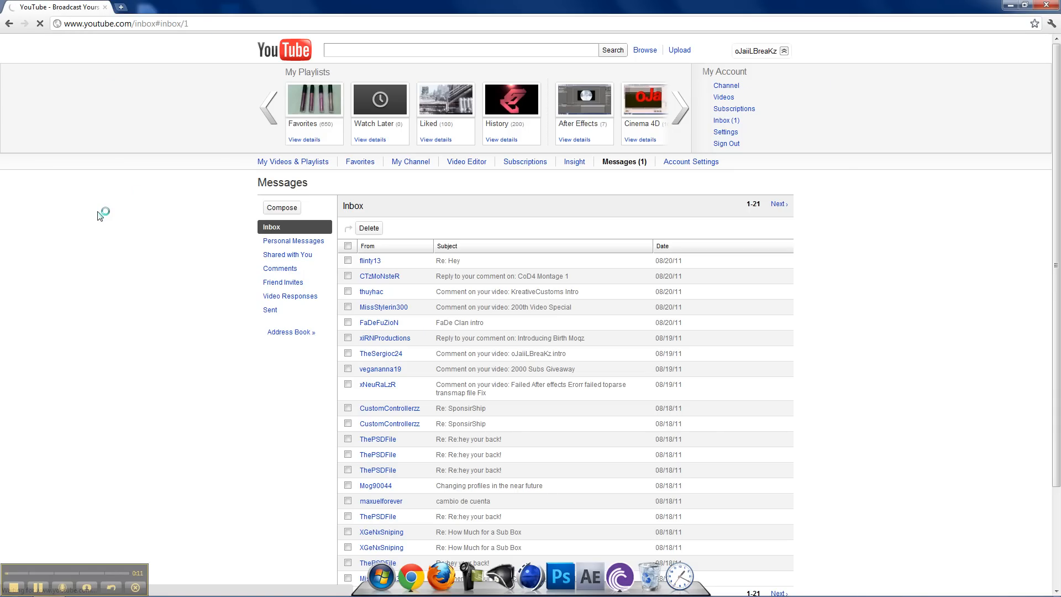
left_click(725, 85)
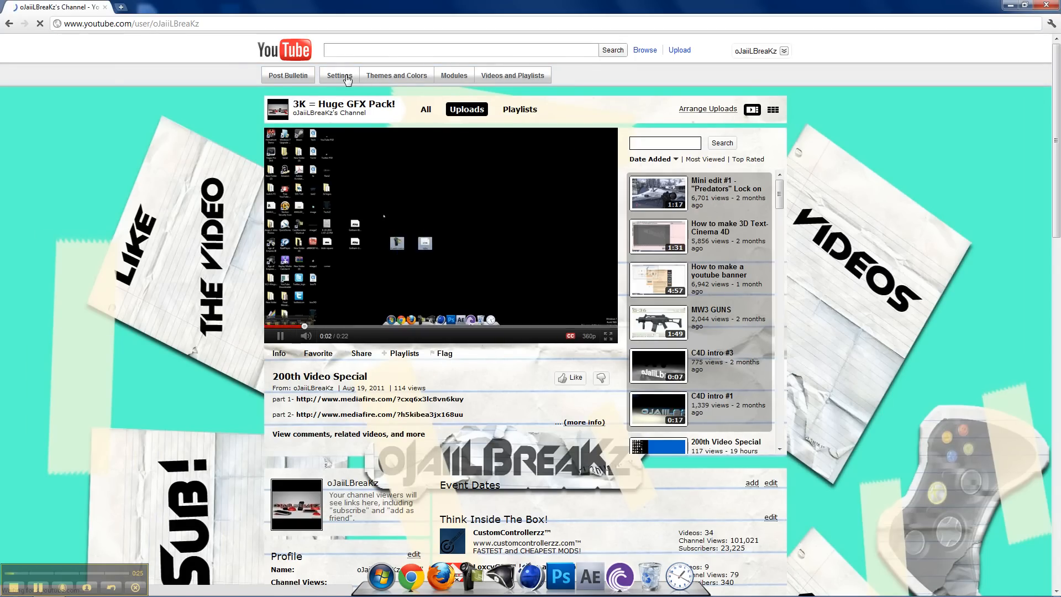
- Enable Autoplay featured video under Videos and Playlists settings and save the channel changes
left_click(340, 75)
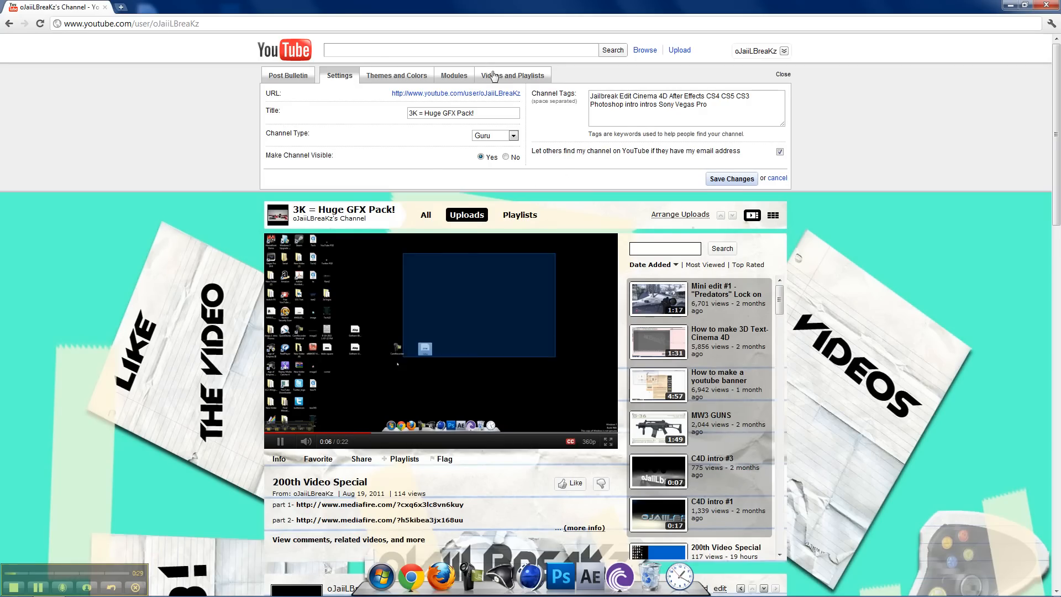
left_click(512, 75)
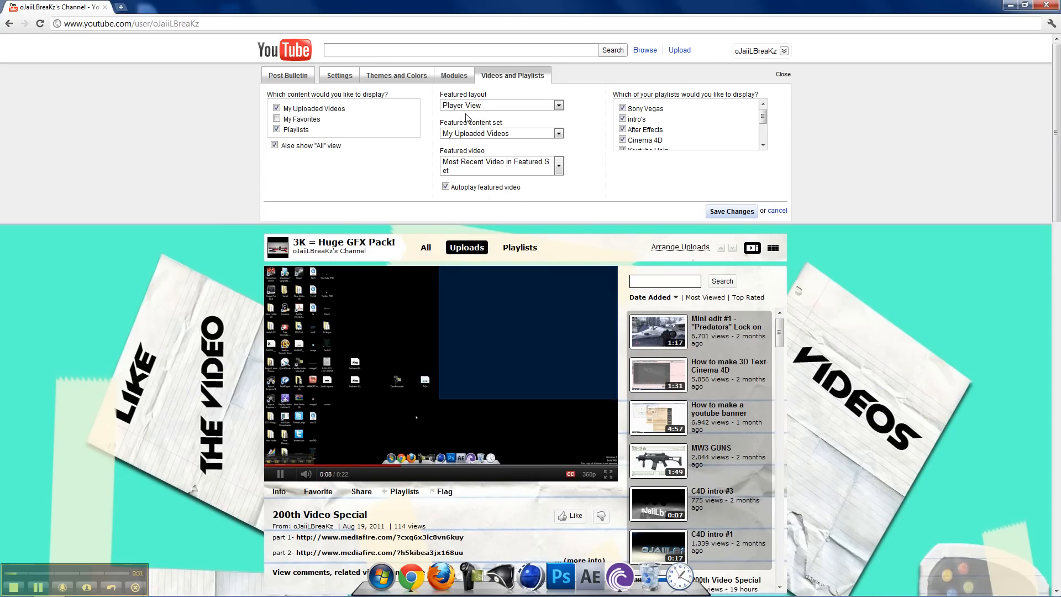
left_click(445, 186)
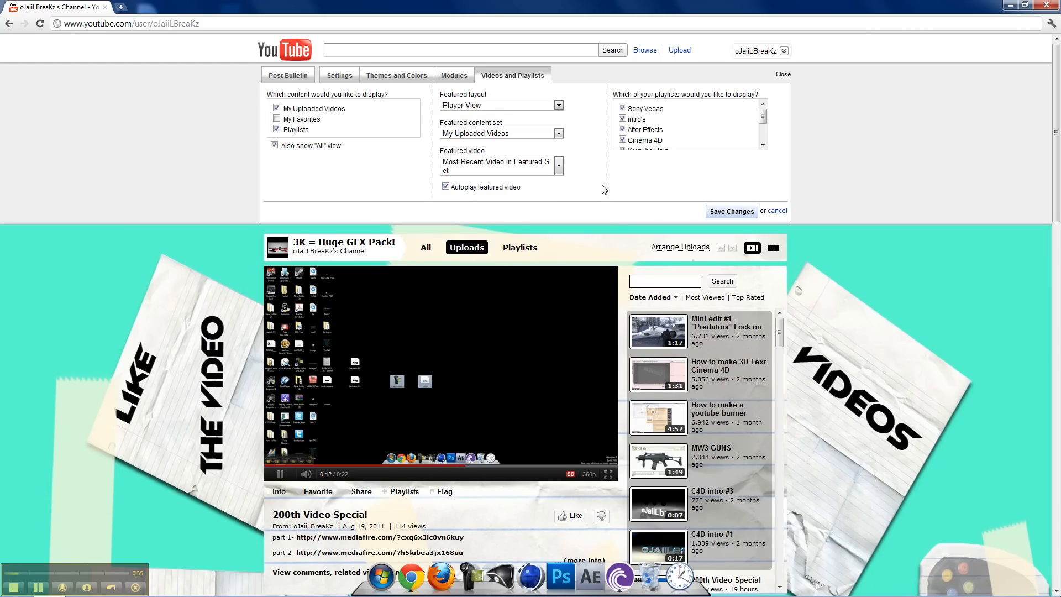
left_click(731, 211)
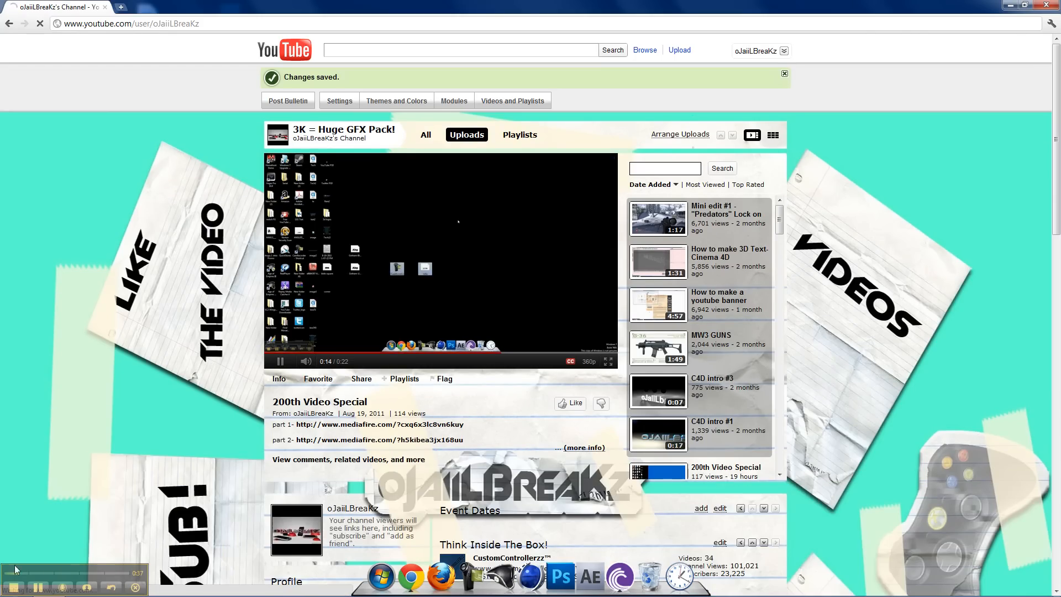